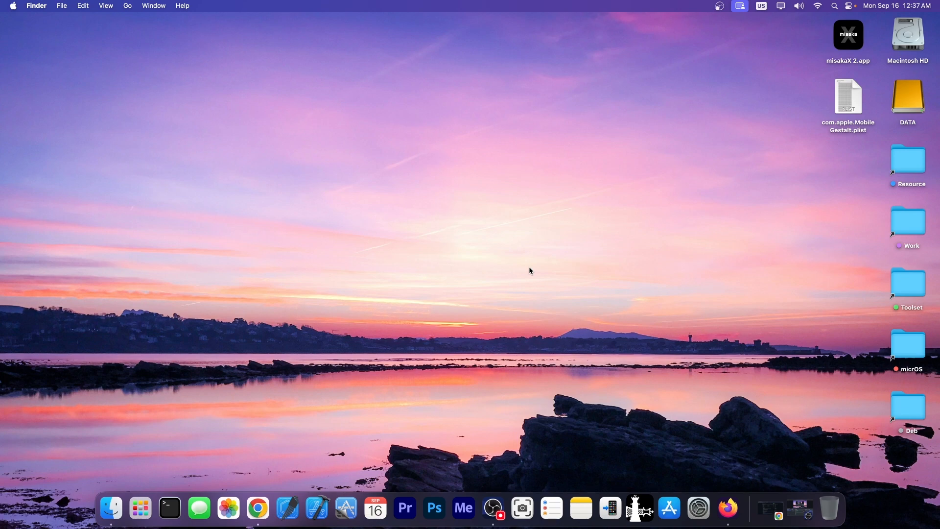
mouse_move(493, 508)
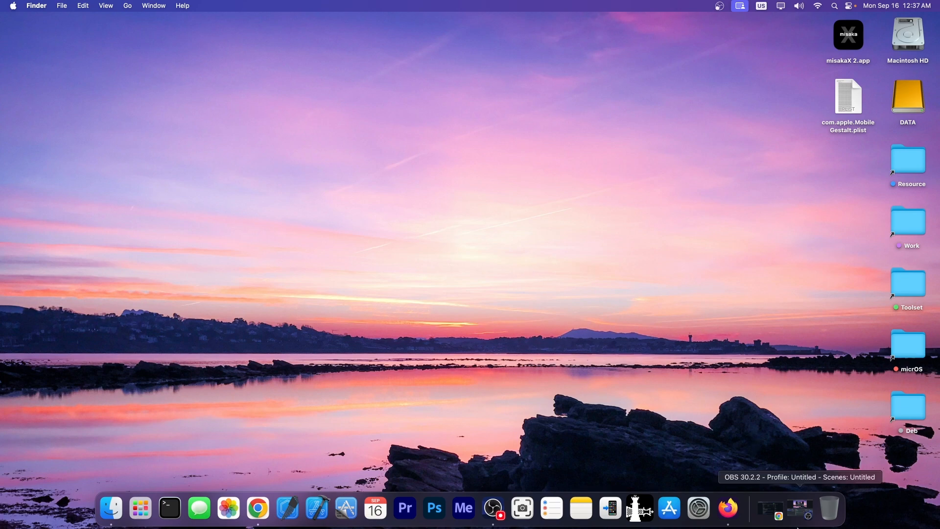
Bring up the misakaX GitHub README and scroll to its Supported Features list.
click(257, 507)
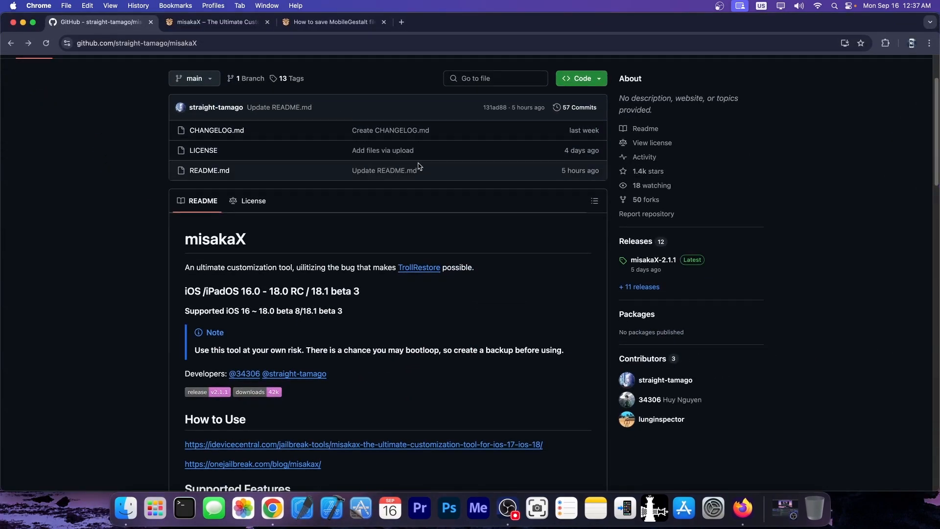
scroll(down, 3)
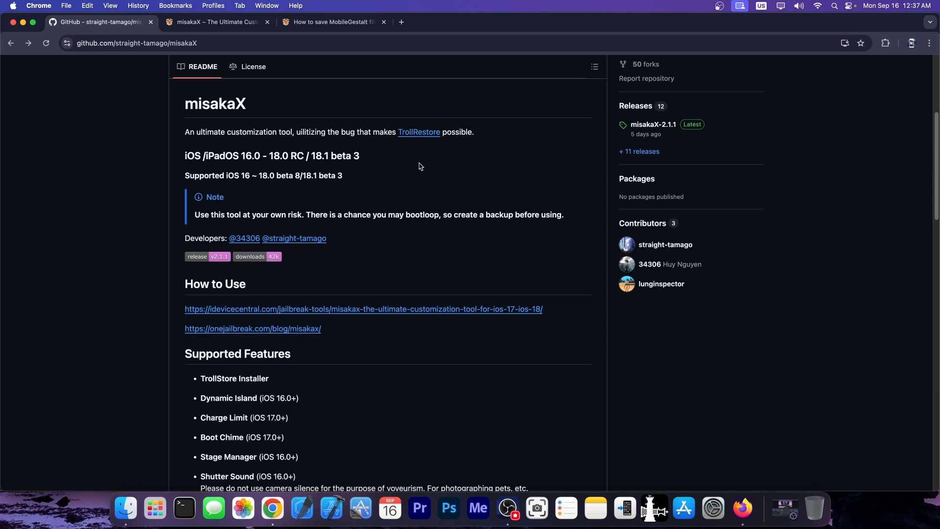
mouse_move(338, 189)
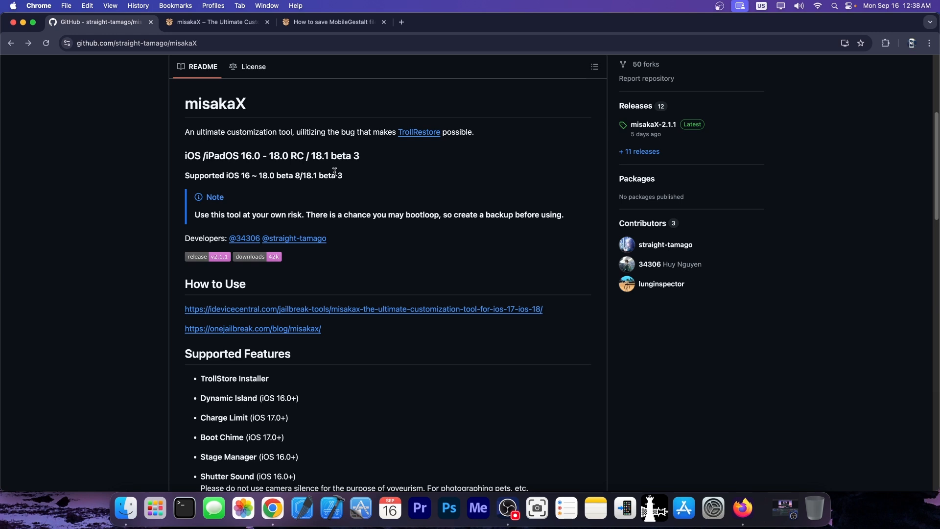
mouse_move(343, 181)
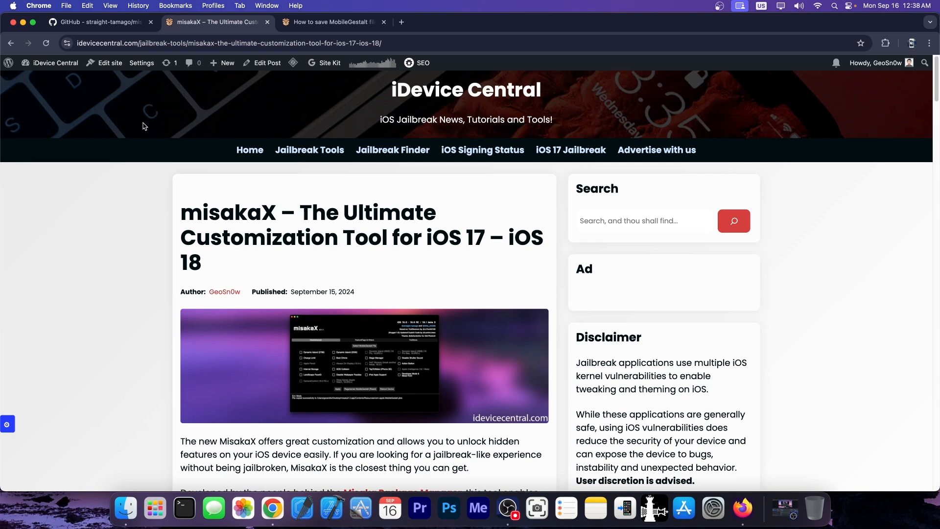
scroll(down, 3)
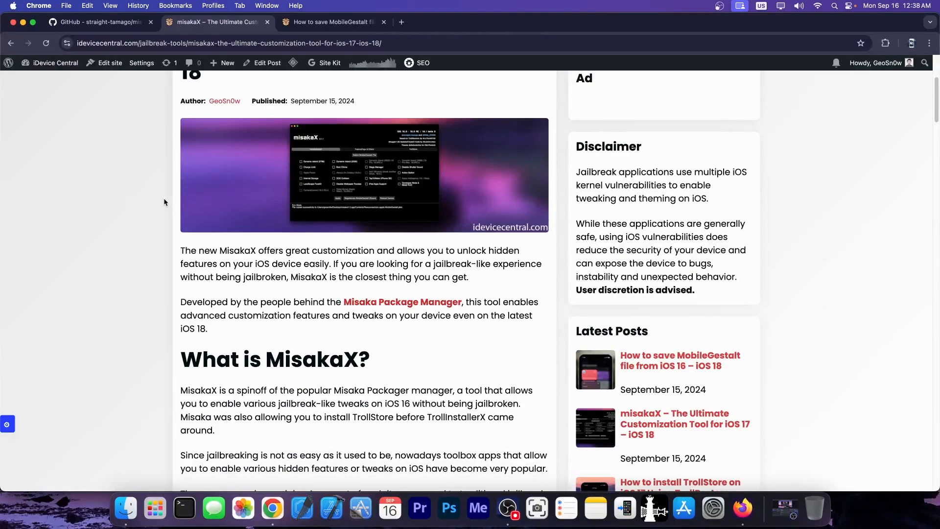
scroll(down, 3)
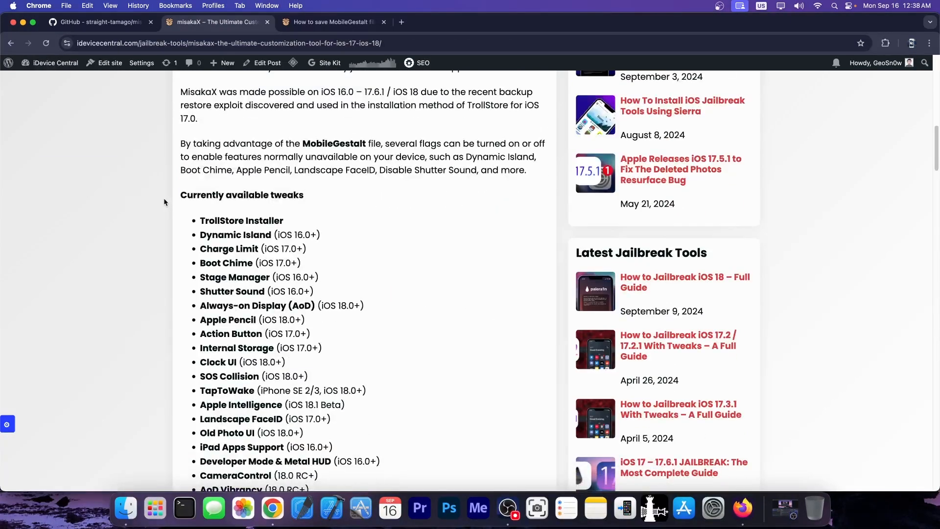
scroll(down, 3)
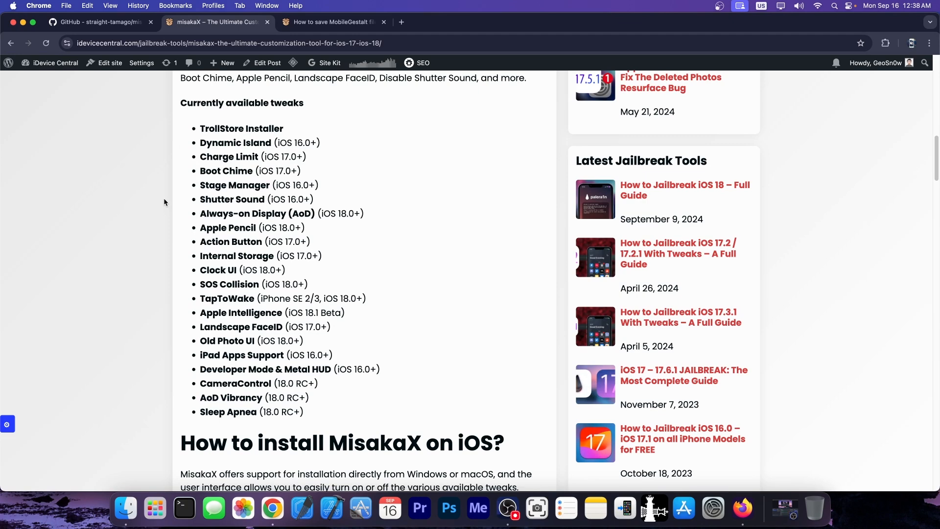
click(99, 21)
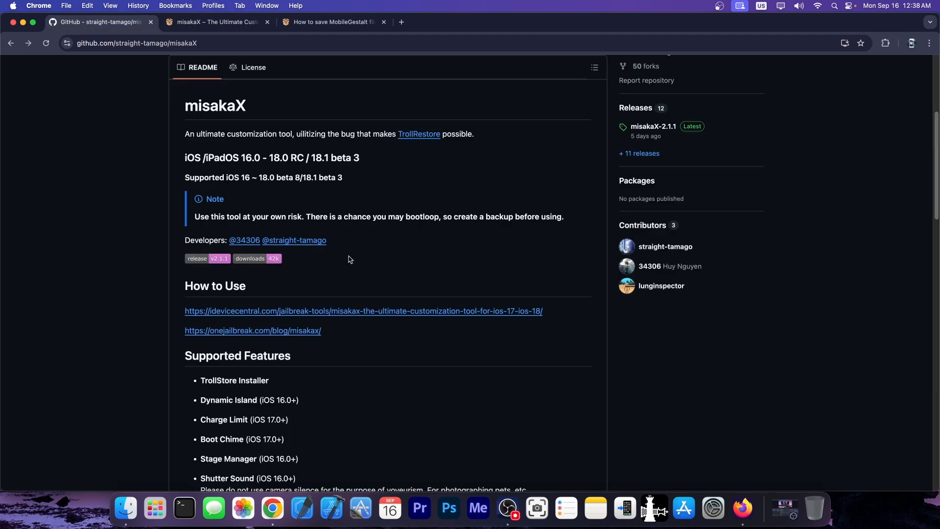
scroll(up, 3)
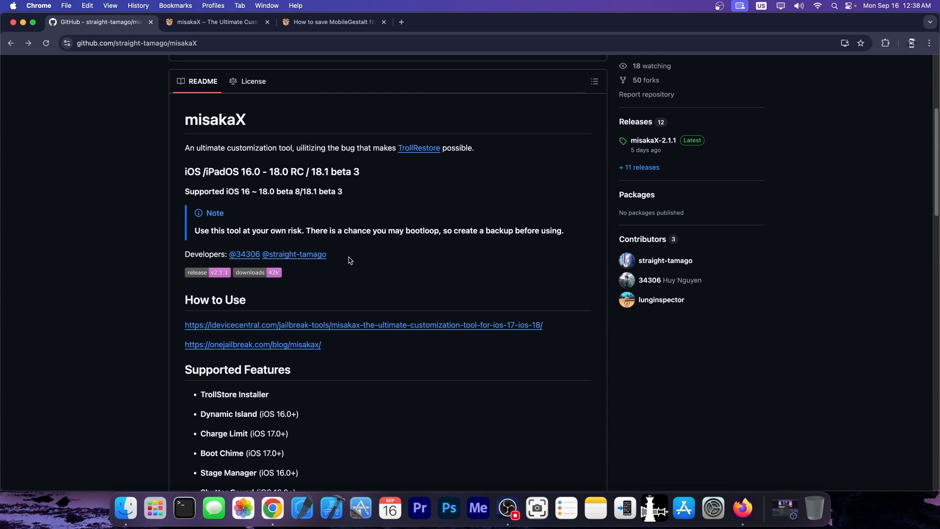
mouse_move(217, 22)
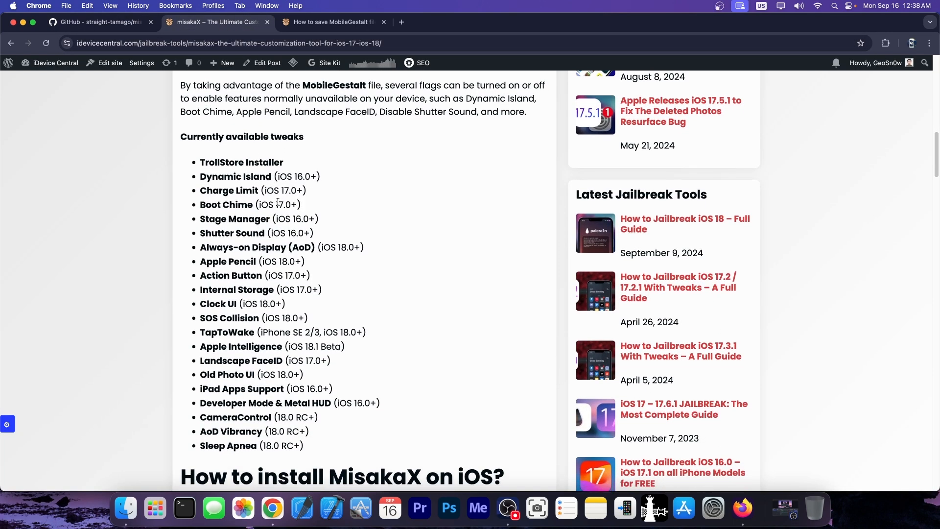
Scroll the iDevice Central article down to the Download MisakaX section.
scroll(down, 3)
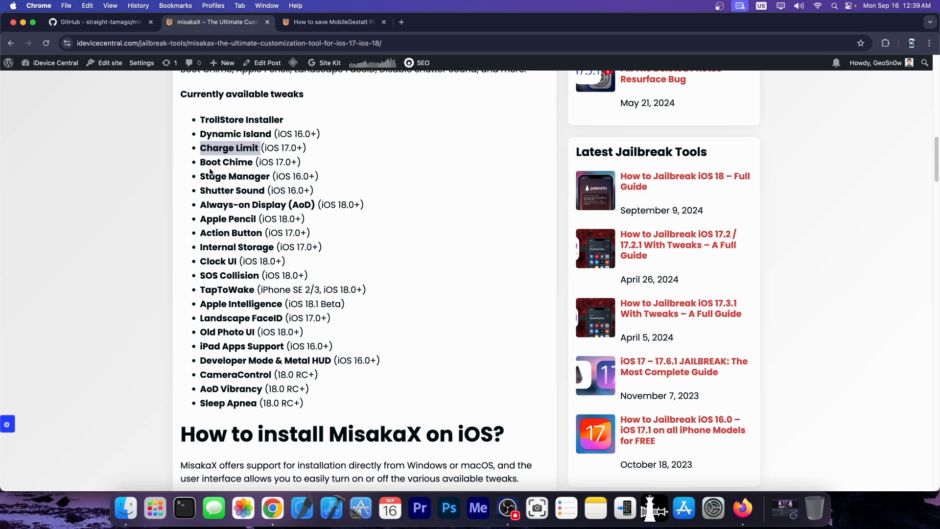
mouse_move(243, 192)
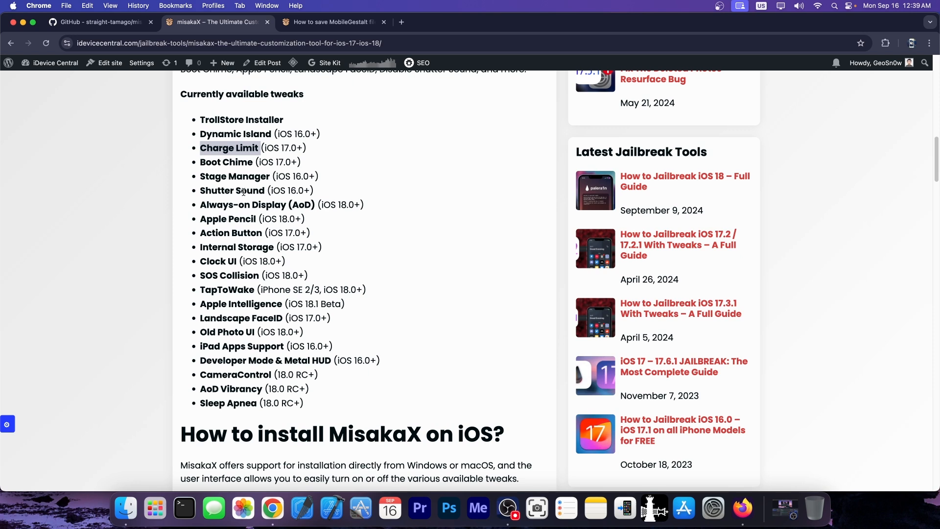
mouse_move(221, 334)
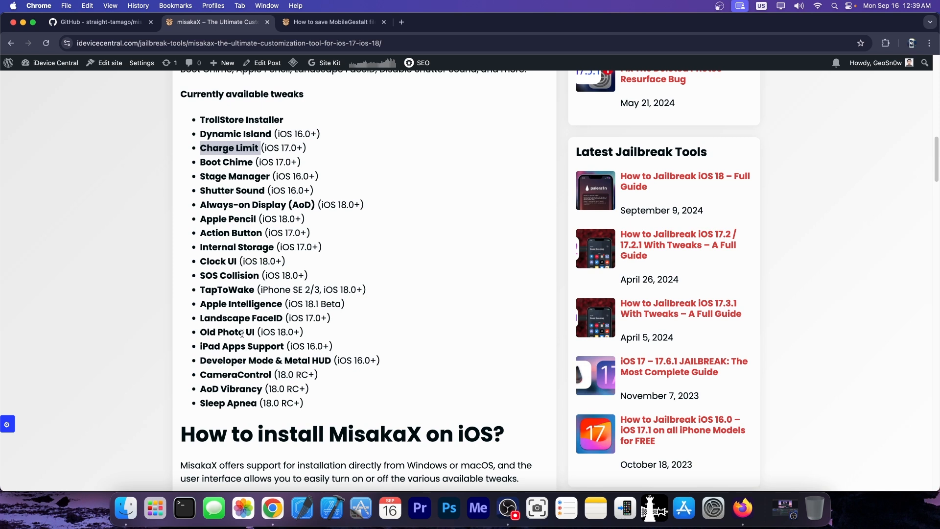
scroll(down, 3)
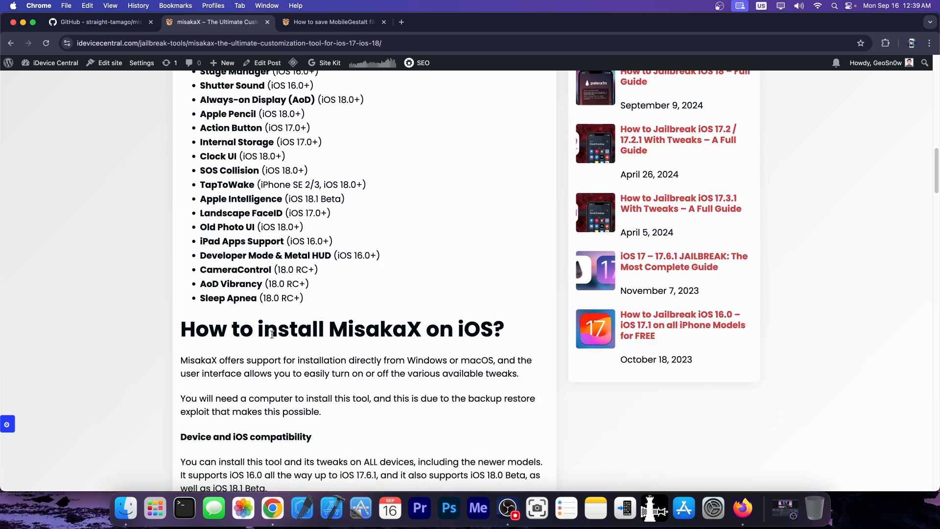
scroll(down, 3)
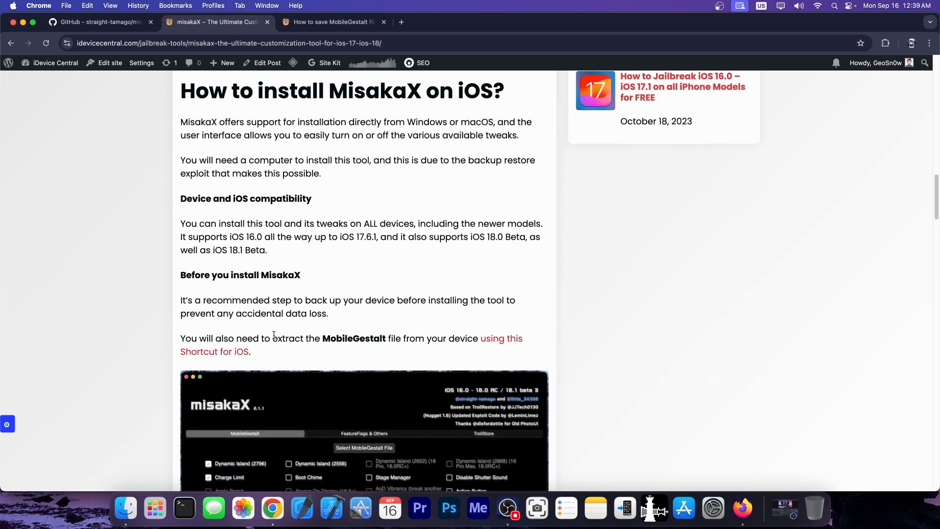
scroll(down, 3)
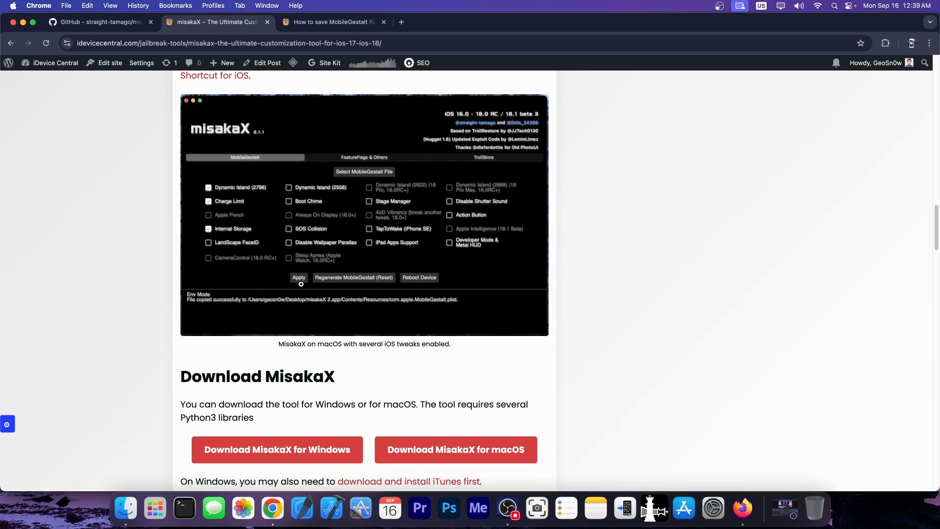
Glance at the GitHub repository tab, then open misakaX GitHub Releases from the article.
click(96, 22)
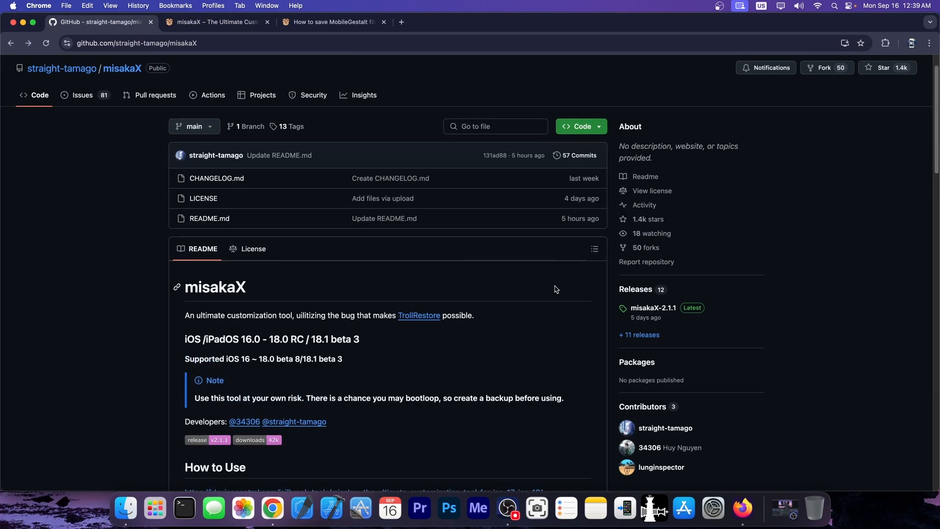
mouse_move(598, 286)
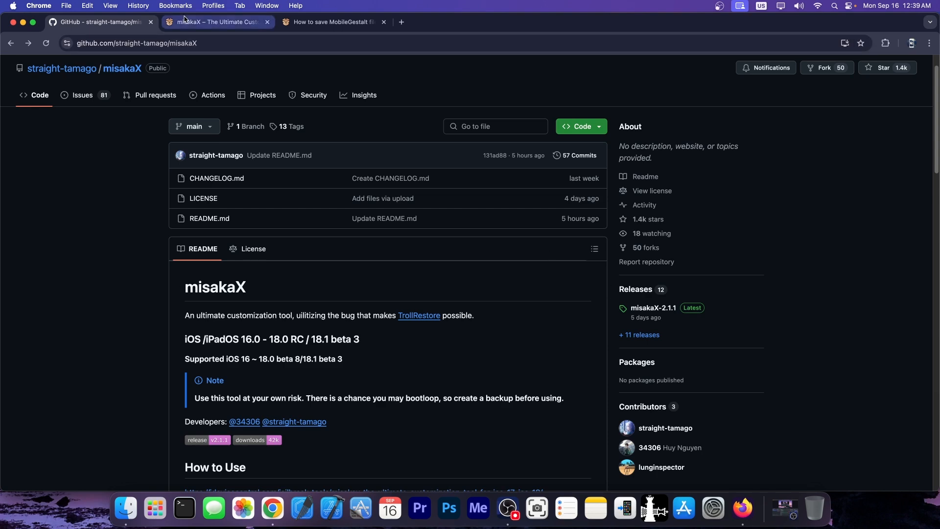
click(216, 21)
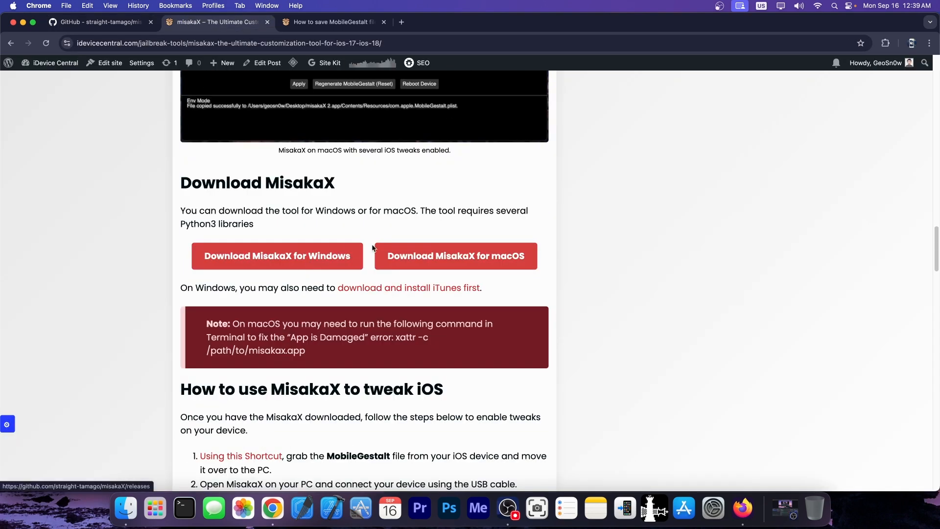
mouse_move(327, 257)
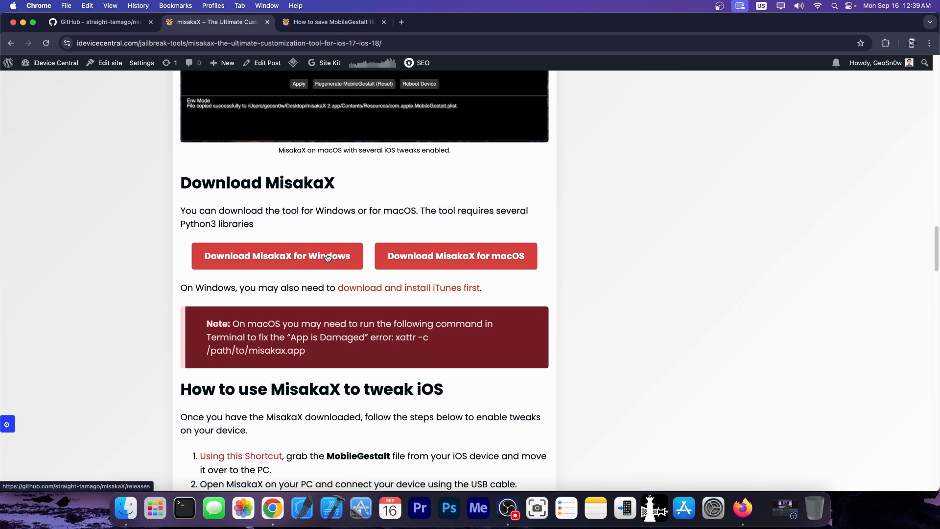
click(456, 256)
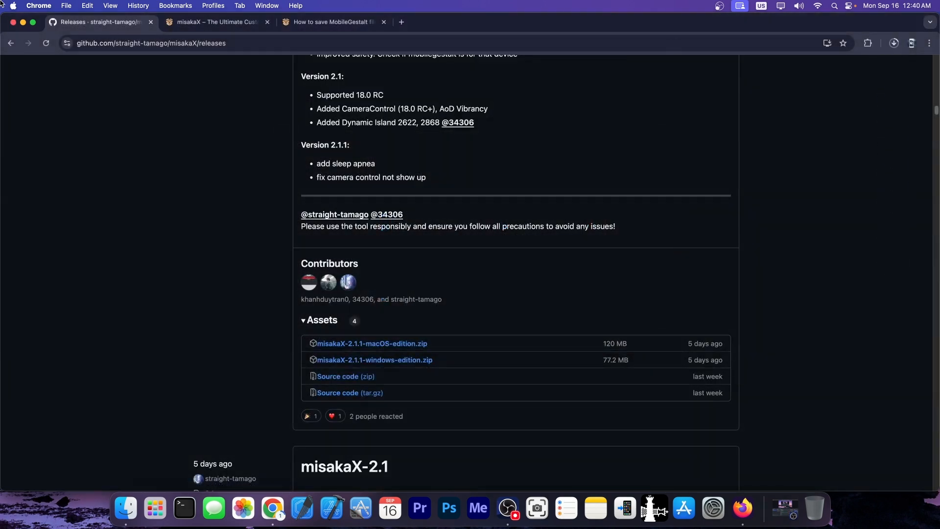
Download misakaX-2.1.1-macOS-edition.zip from the release assets.
click(215, 22)
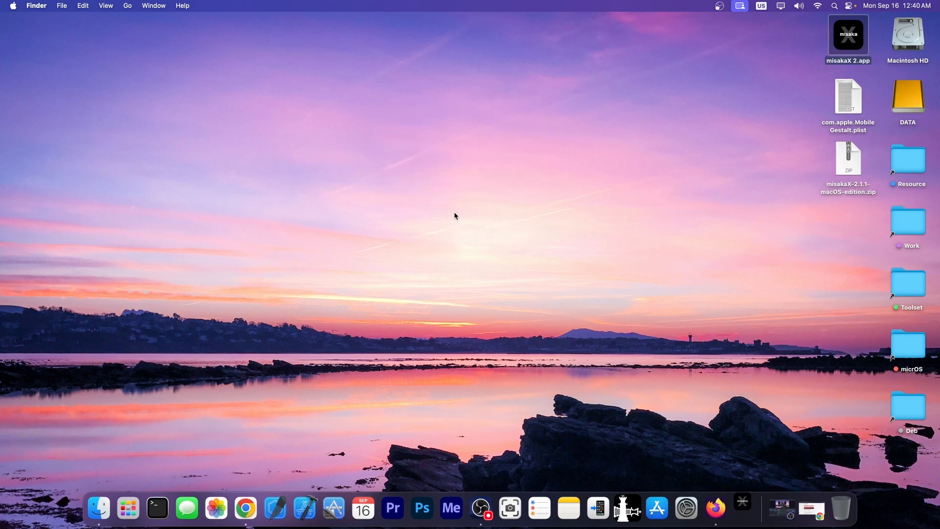
Read the article's xattr note for the App is Damaged error and open Terminal.
click(157, 508)
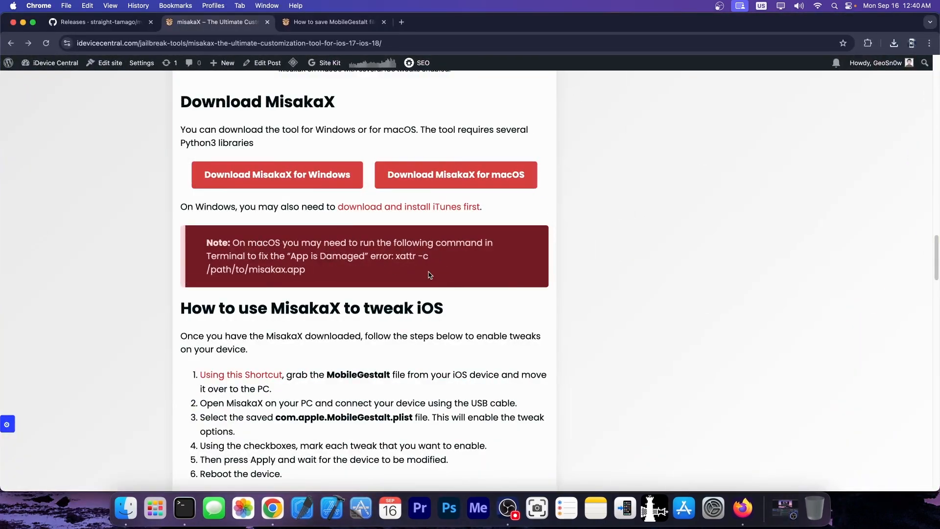
double_click(412, 256)
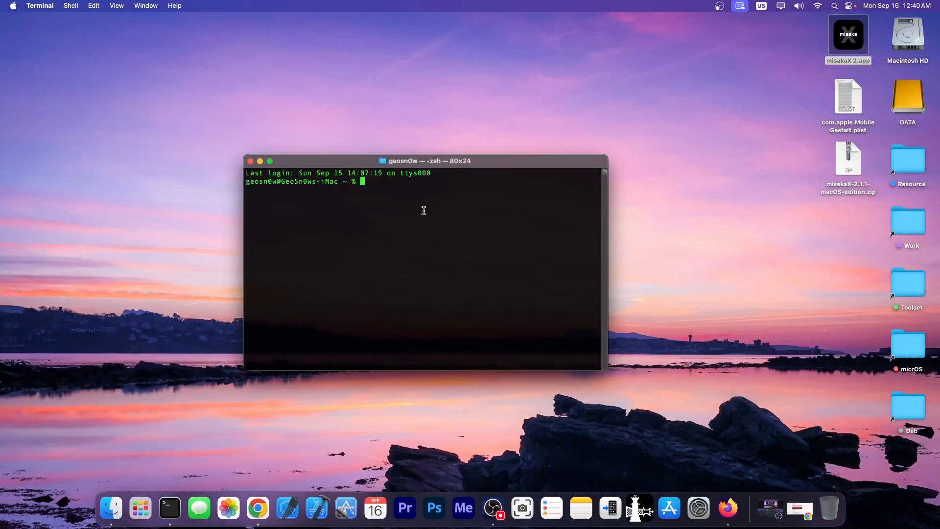
Run 'xattr -c /Users/geosn0w/Desktop/misakaX\ 2.app' and close Terminal.
text(xattr -c /Users/geosn0w/Desktop/misakaX\ 2.app)
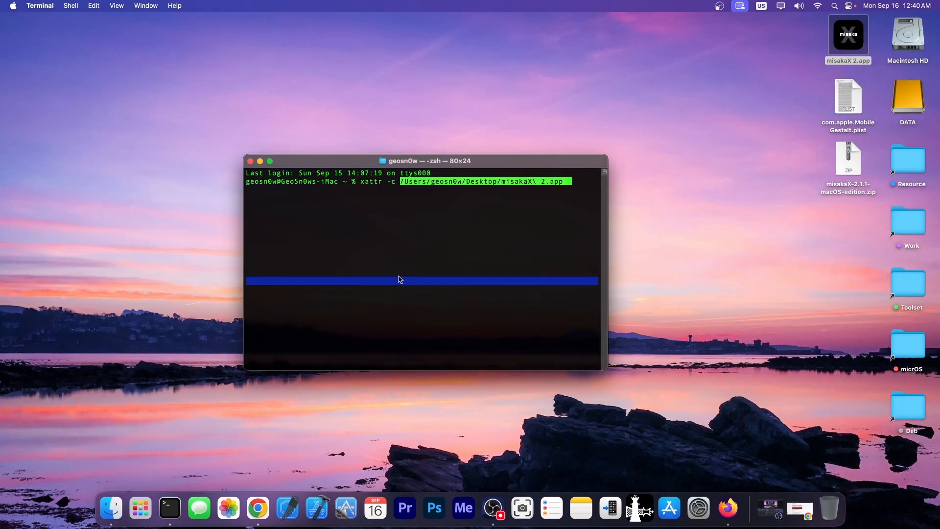
key(Return)
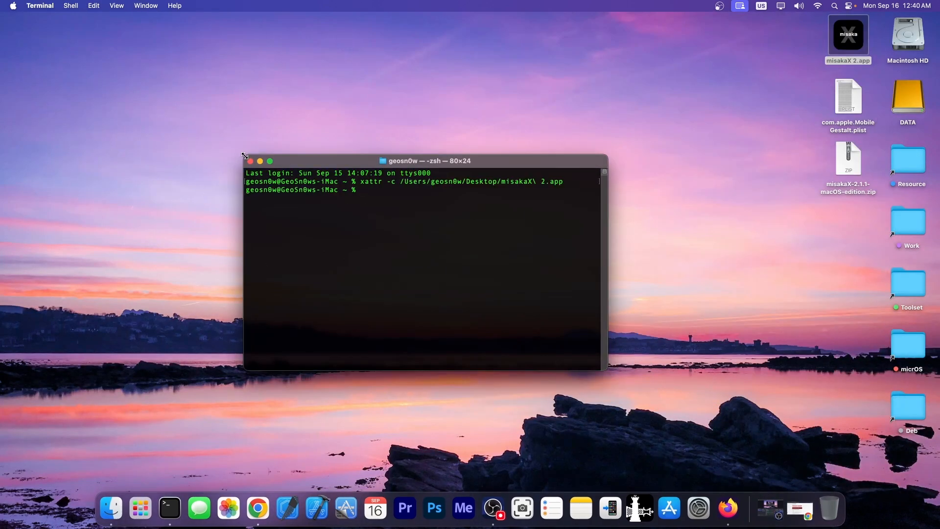
click(251, 160)
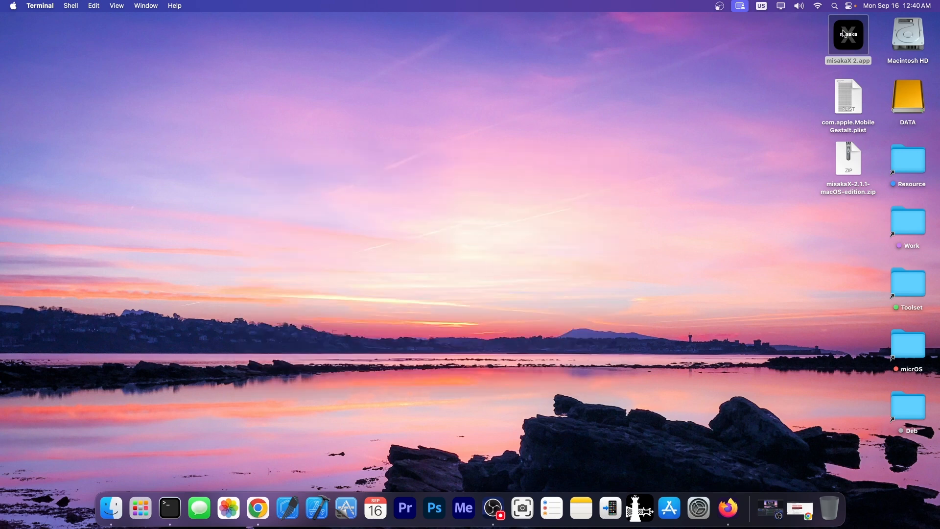
Launch misakaX 2.app from the desktop.
double_click(847, 34)
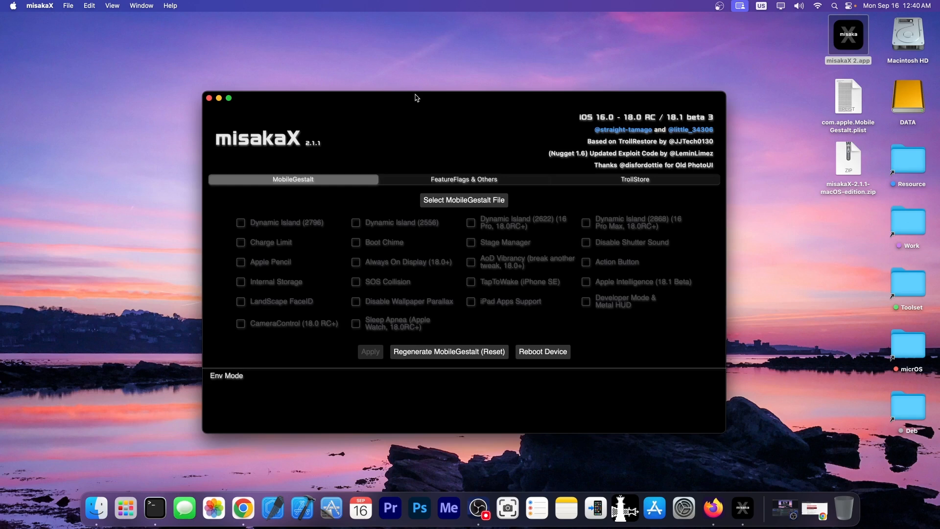
mouse_move(472, 217)
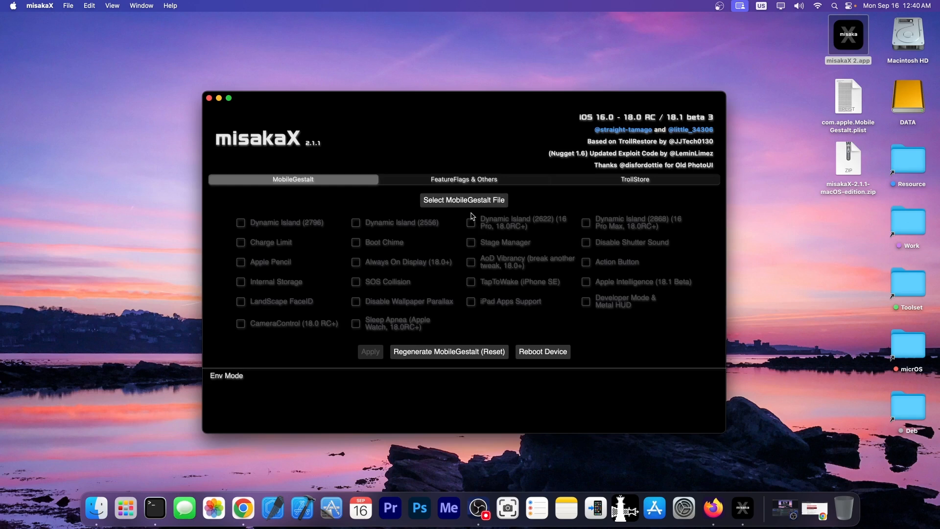
mouse_move(447, 235)
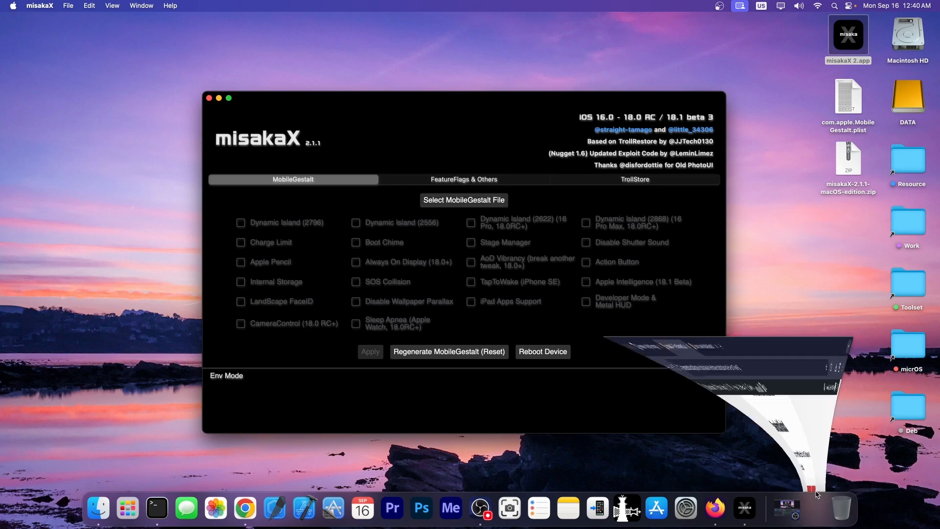
Read the 'How to save MobileGestalt file' guide's numbered Shortcut steps in Chrome.
click(244, 508)
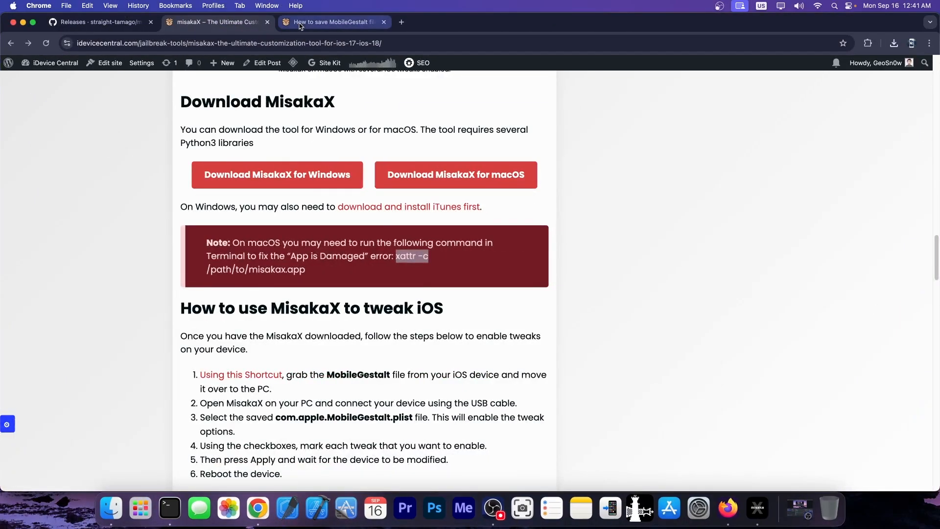
click(333, 22)
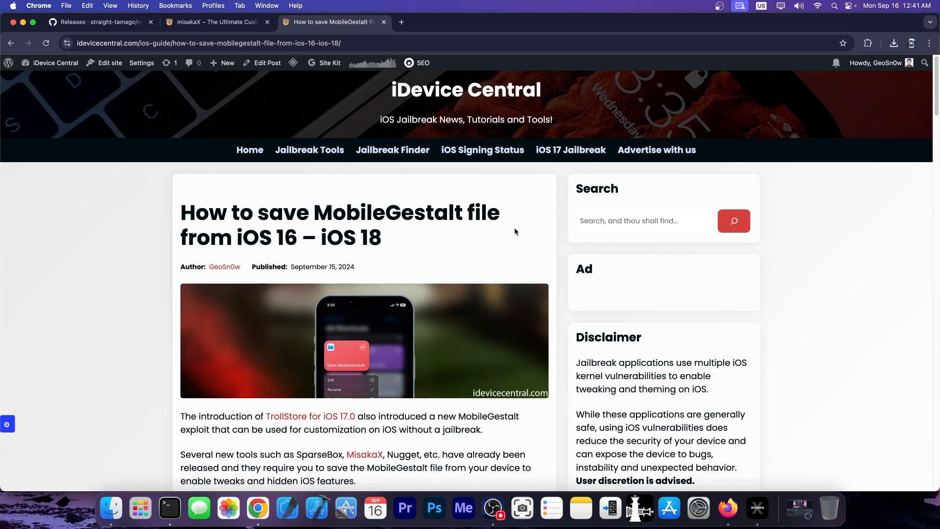
scroll(down, 3)
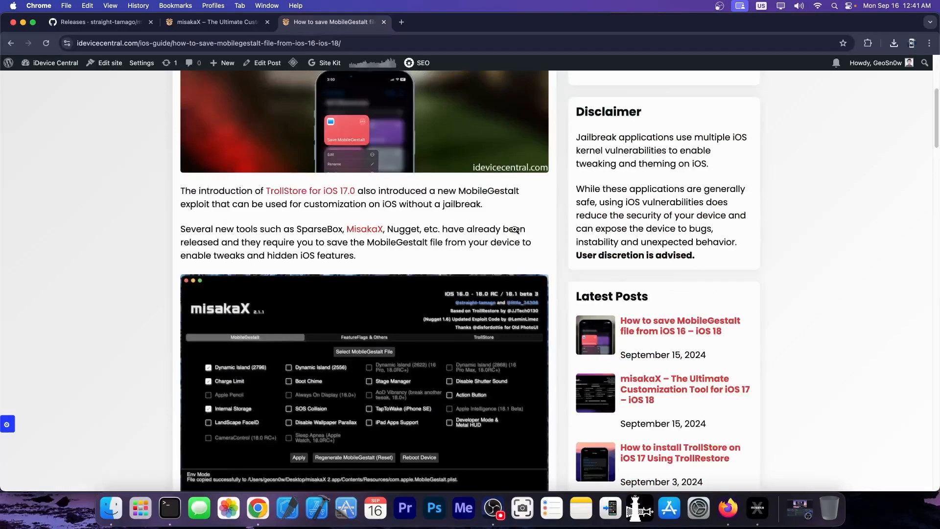
scroll(up, 3)
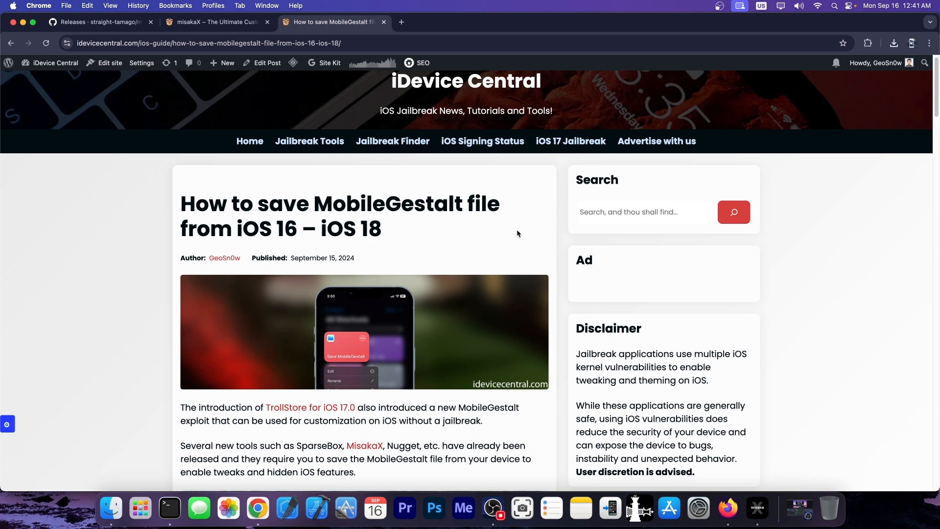
scroll(down, 3)
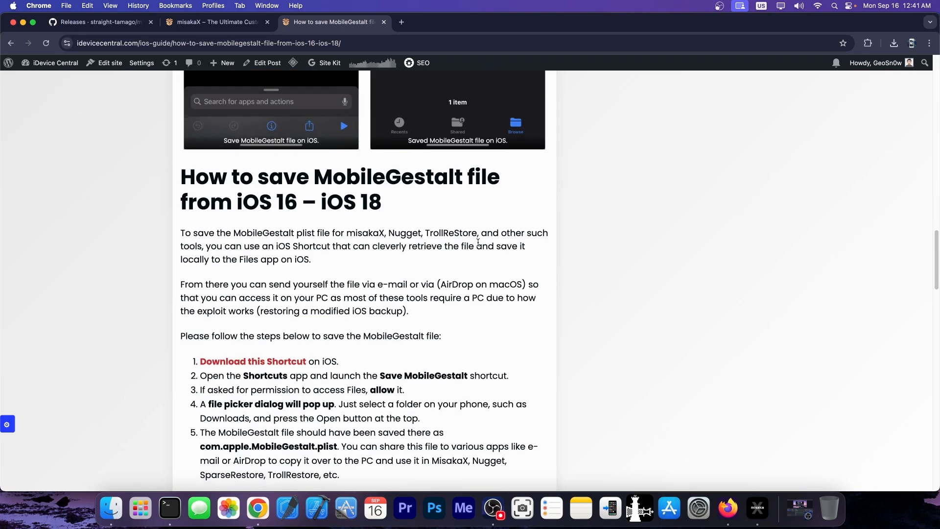
scroll(down, 3)
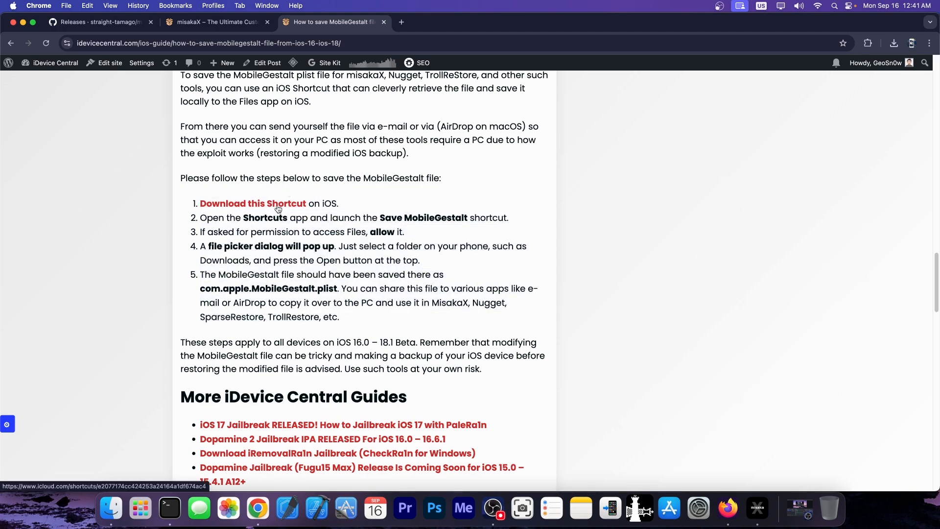
scroll(up, 3)
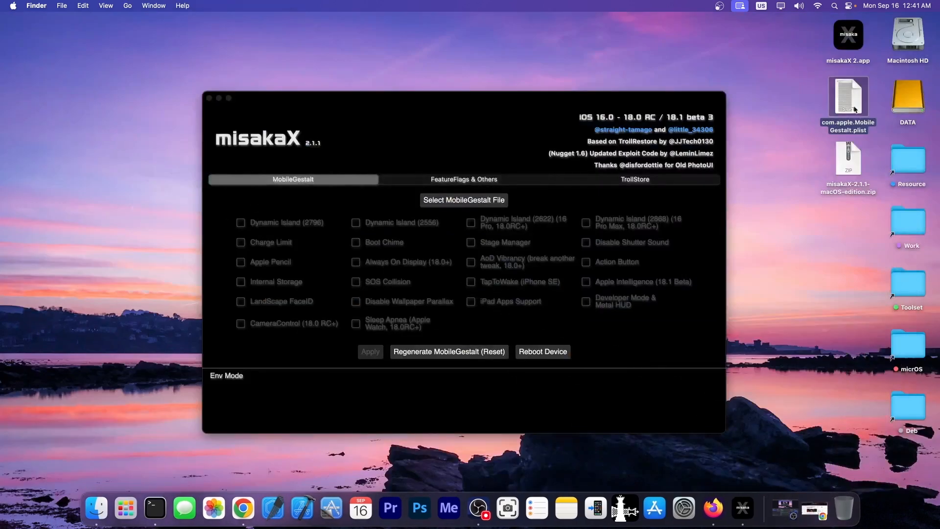
mouse_move(848, 100)
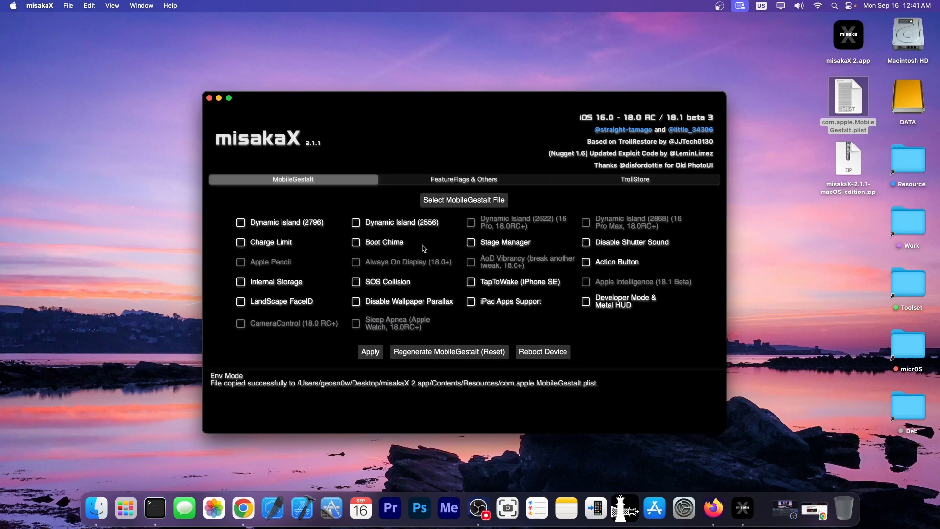
mouse_move(673, 294)
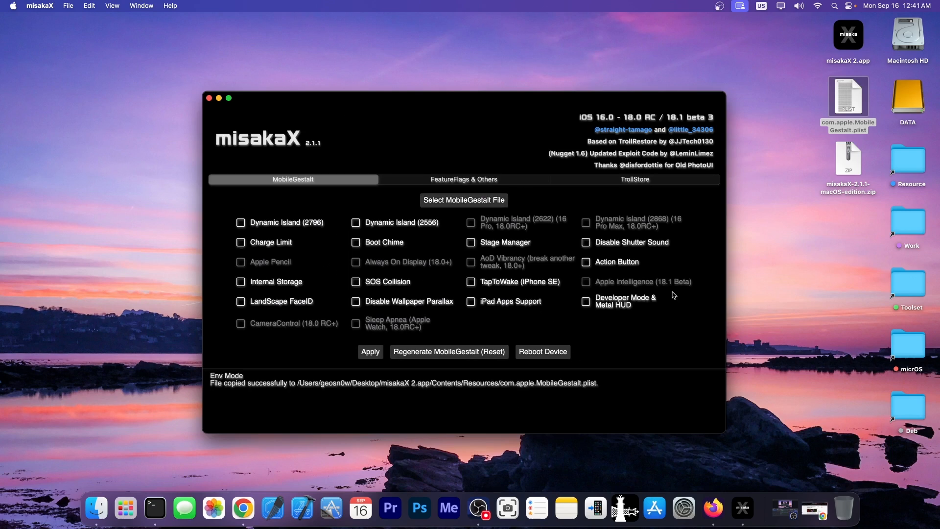
Tick Boot Chime and Dynamic Island (2556), then view the FeatureFlags & Others options.
click(355, 242)
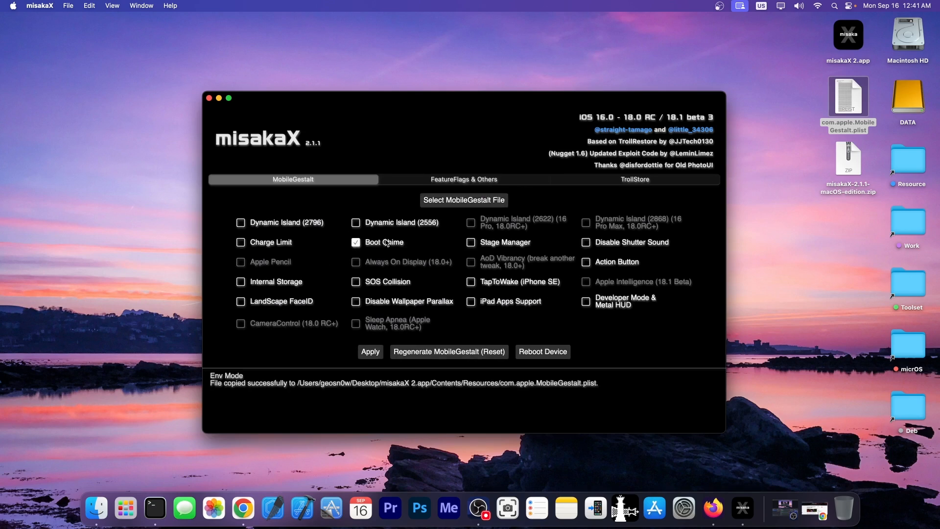
click(355, 222)
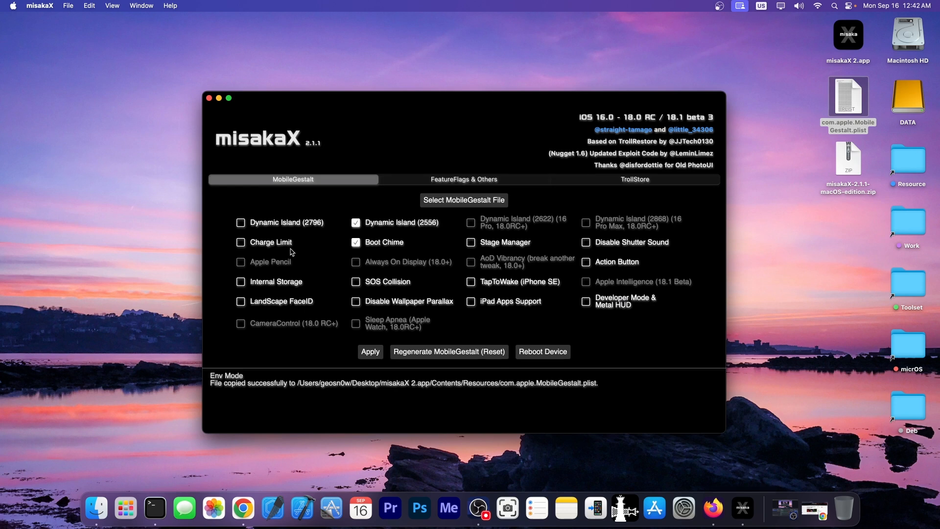
mouse_move(298, 333)
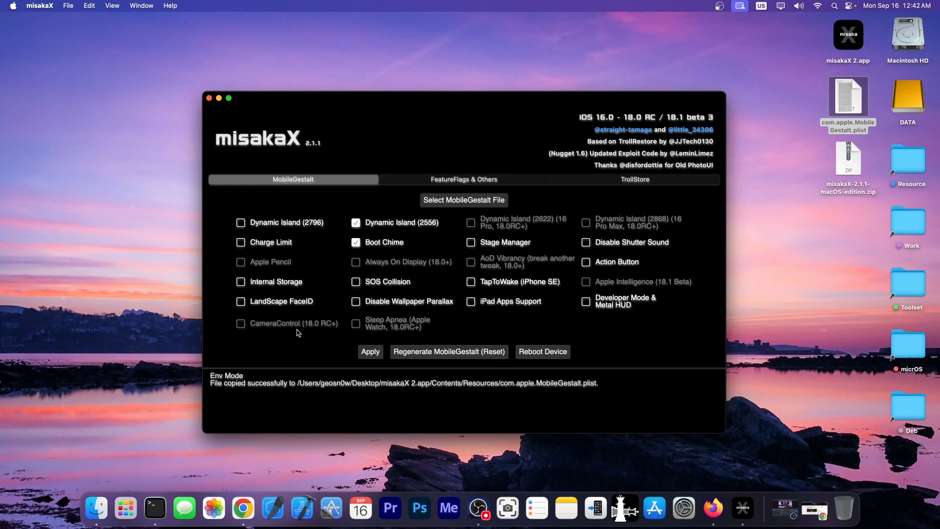
mouse_move(473, 273)
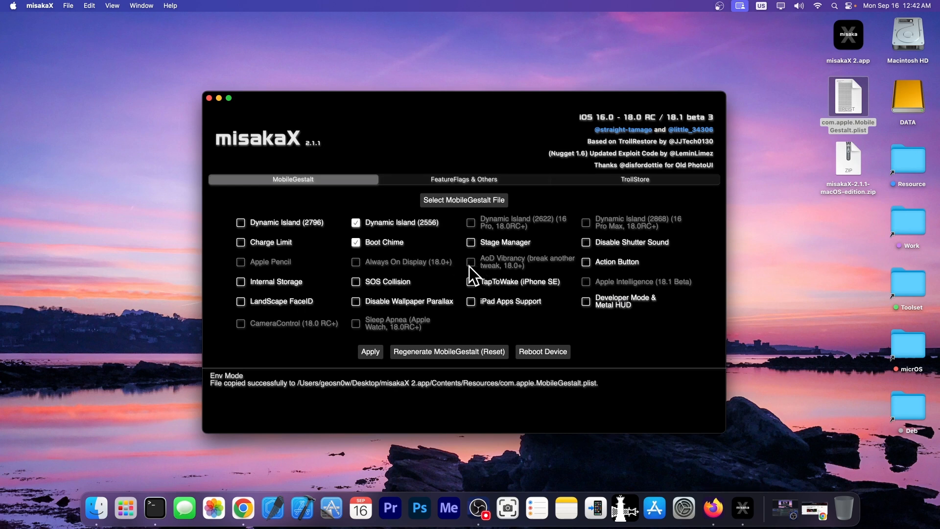
mouse_move(455, 270)
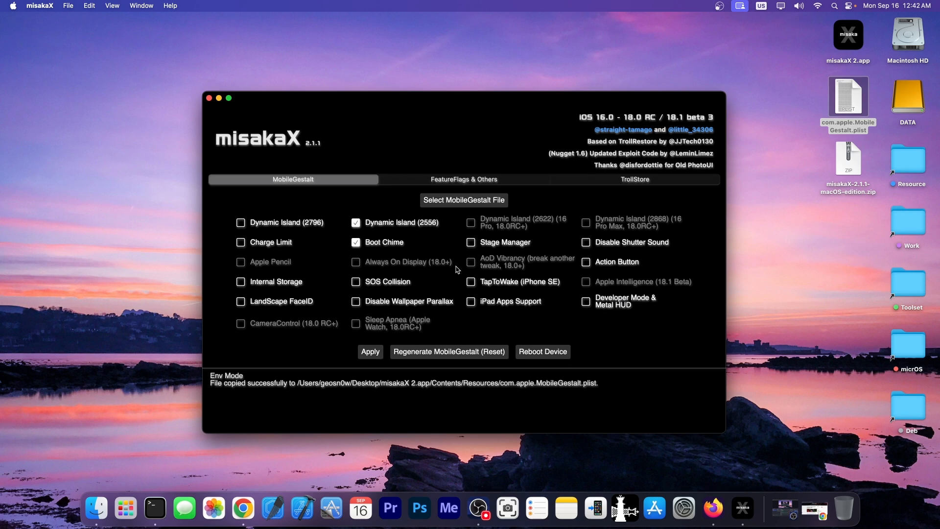
click(464, 178)
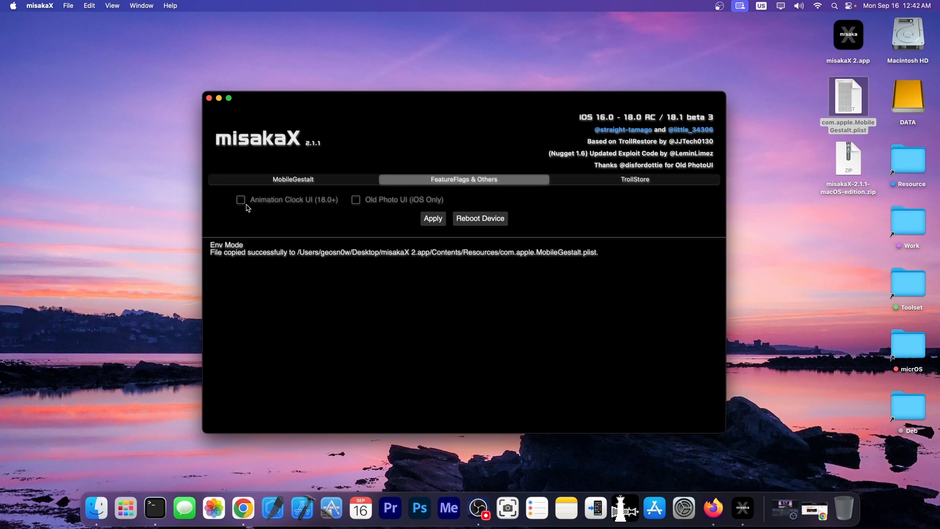
mouse_move(387, 205)
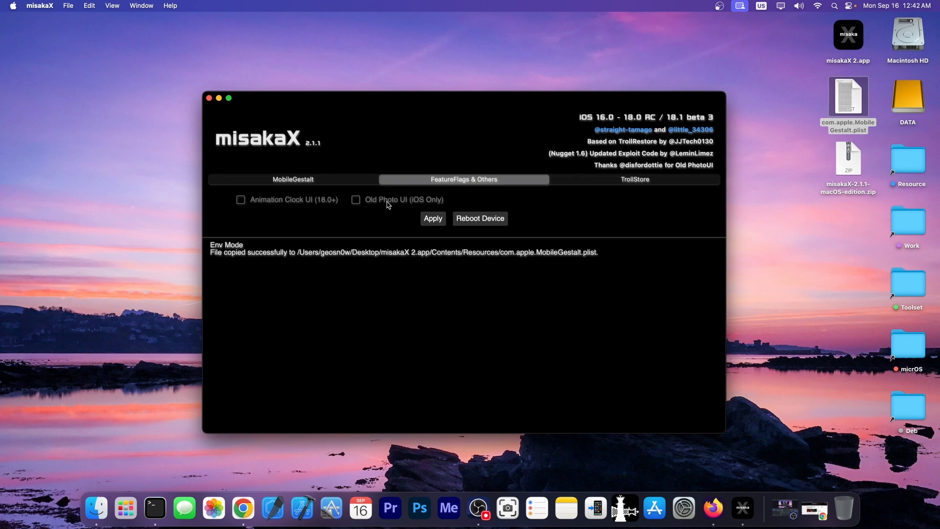
mouse_move(571, 188)
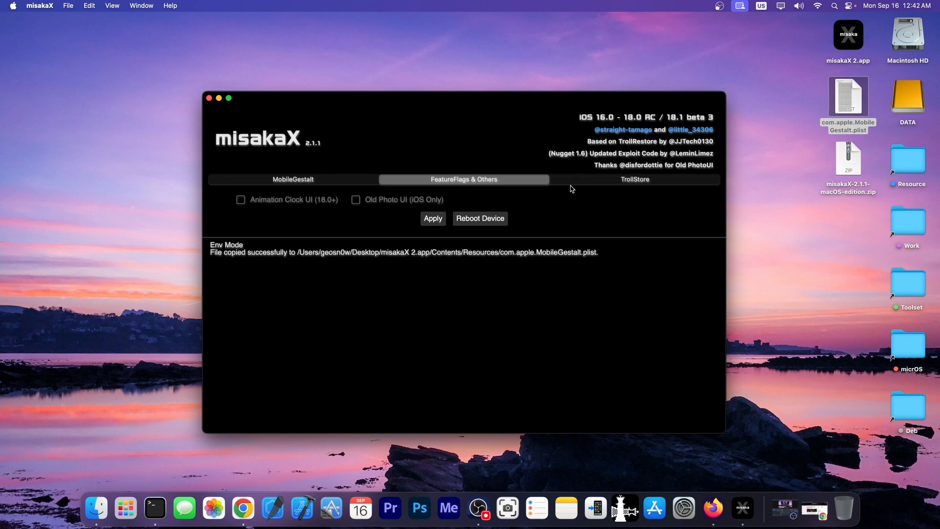
Look at the TrollStore installer tab, then return to the MobileGestalt tweak checkboxes.
click(634, 179)
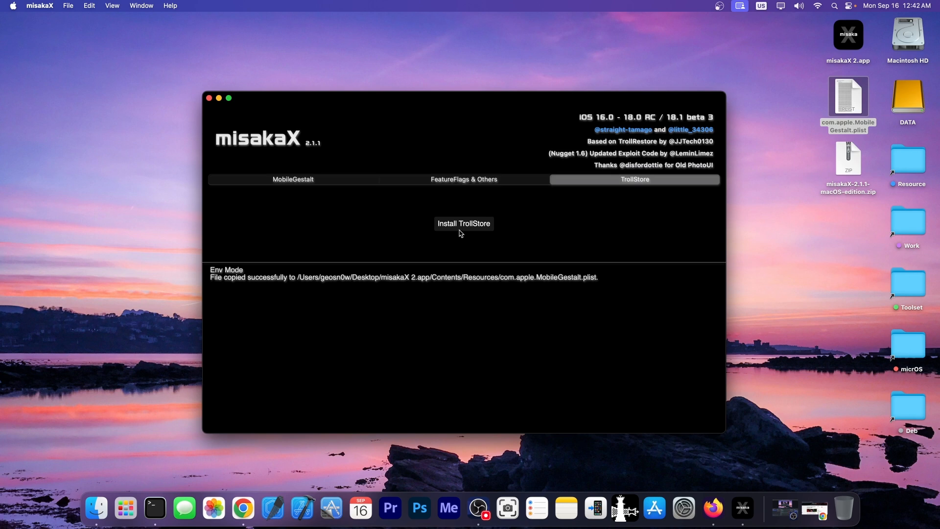
click(293, 179)
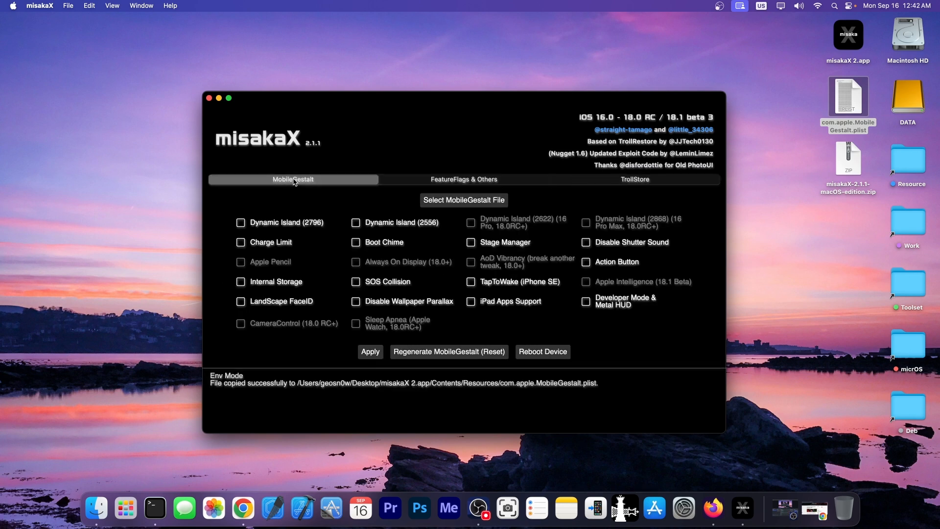
mouse_move(358, 349)
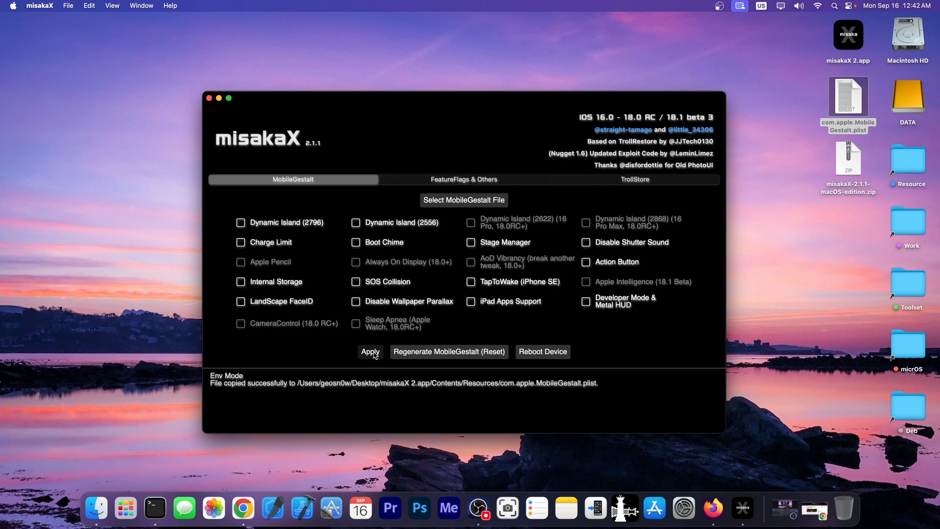
mouse_move(400, 371)
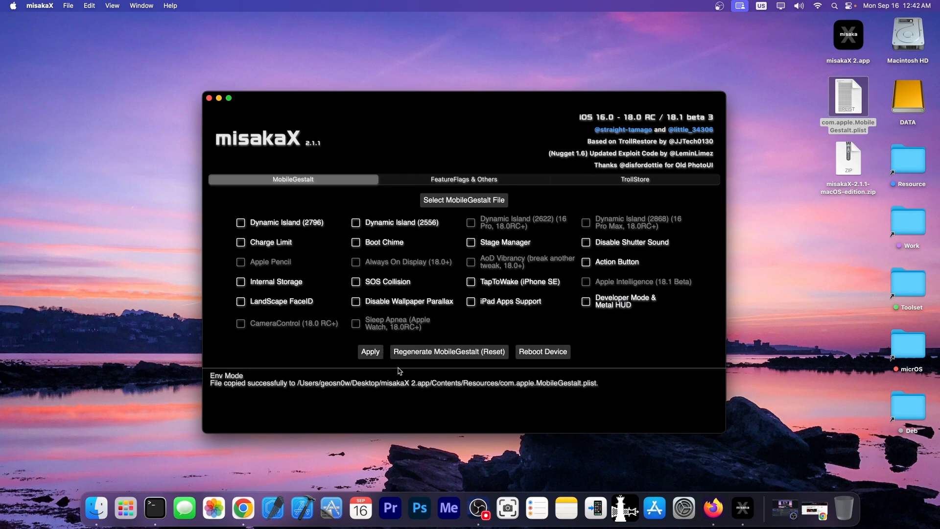
mouse_move(449, 351)
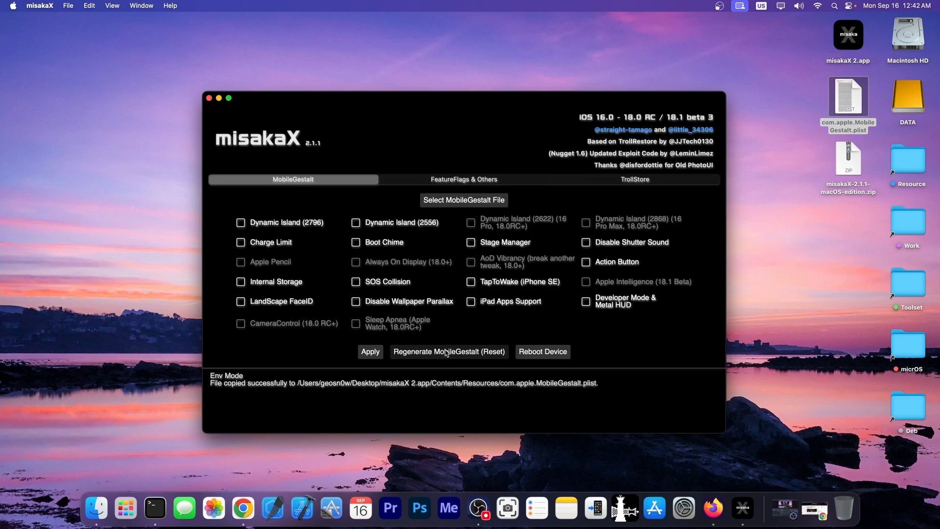
Switch to the iDevice Central misakaX article tab in Chrome.
click(210, 98)
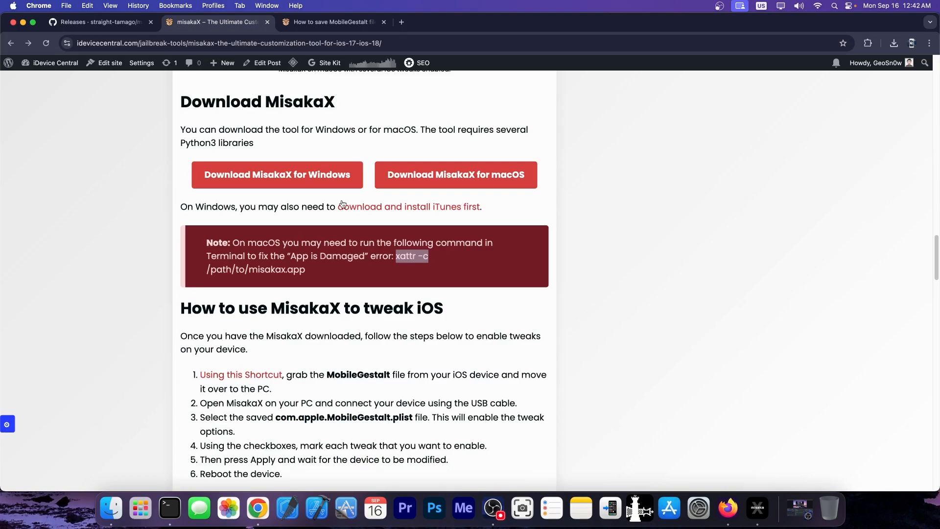
Scroll the misakaX article to the 'Currently available tweaks' list.
scroll(up, 3)
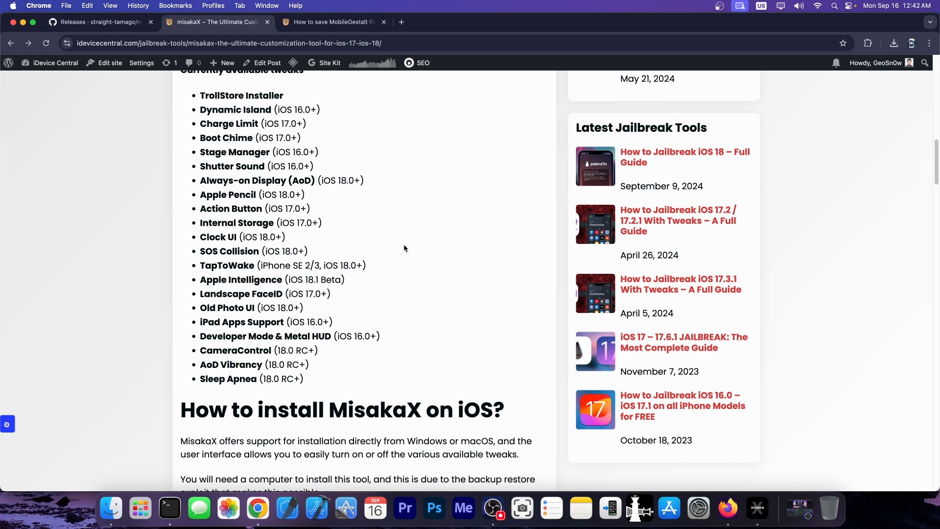
mouse_move(454, 171)
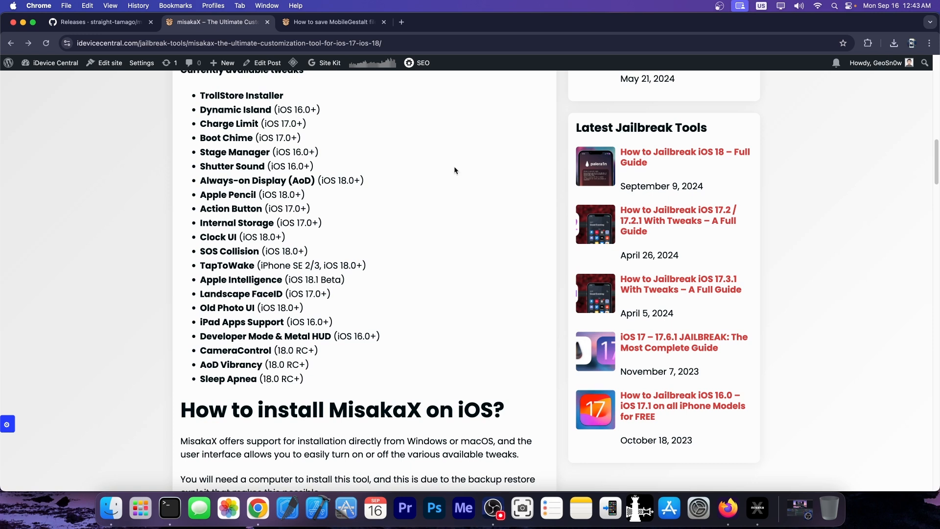